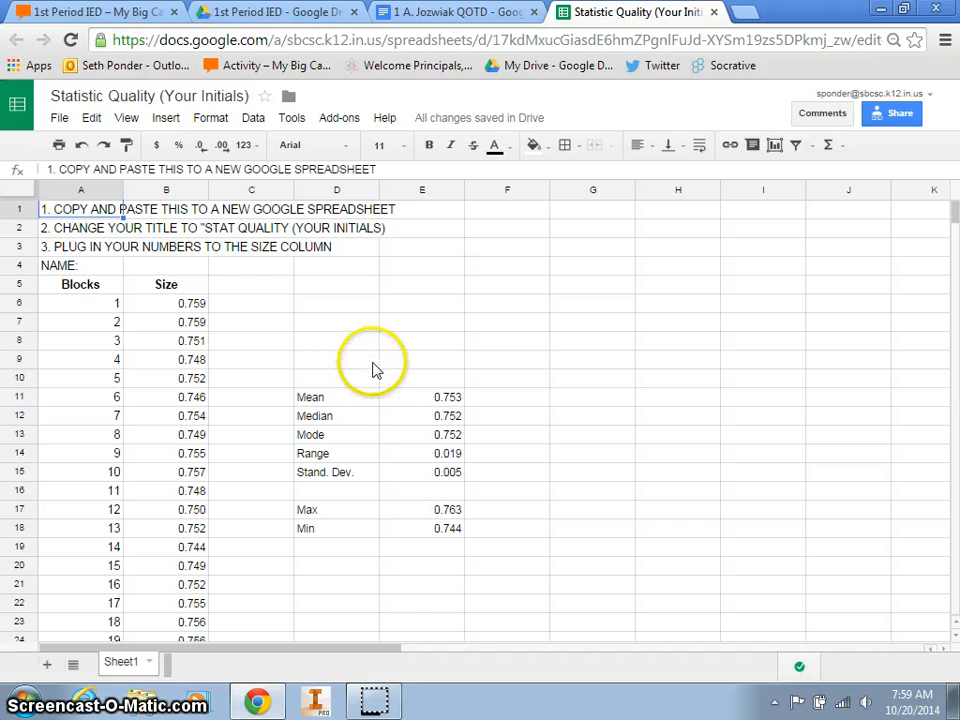
mouse_move(196, 300)
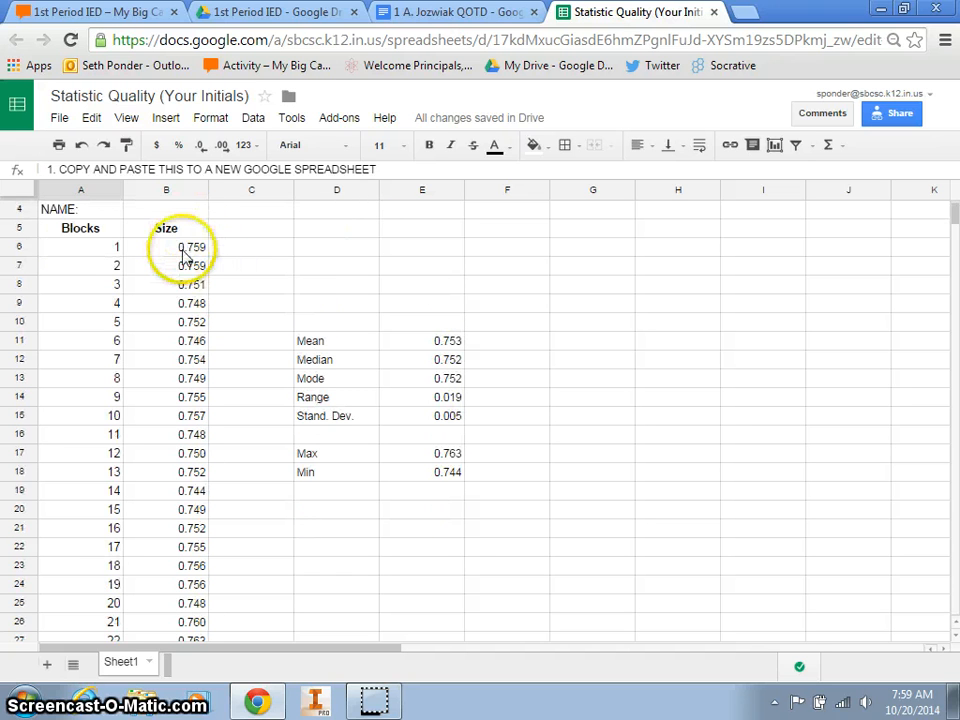
Select the cube Size values in column B, starting from 0.759, as chart data.
left_click(166, 248)
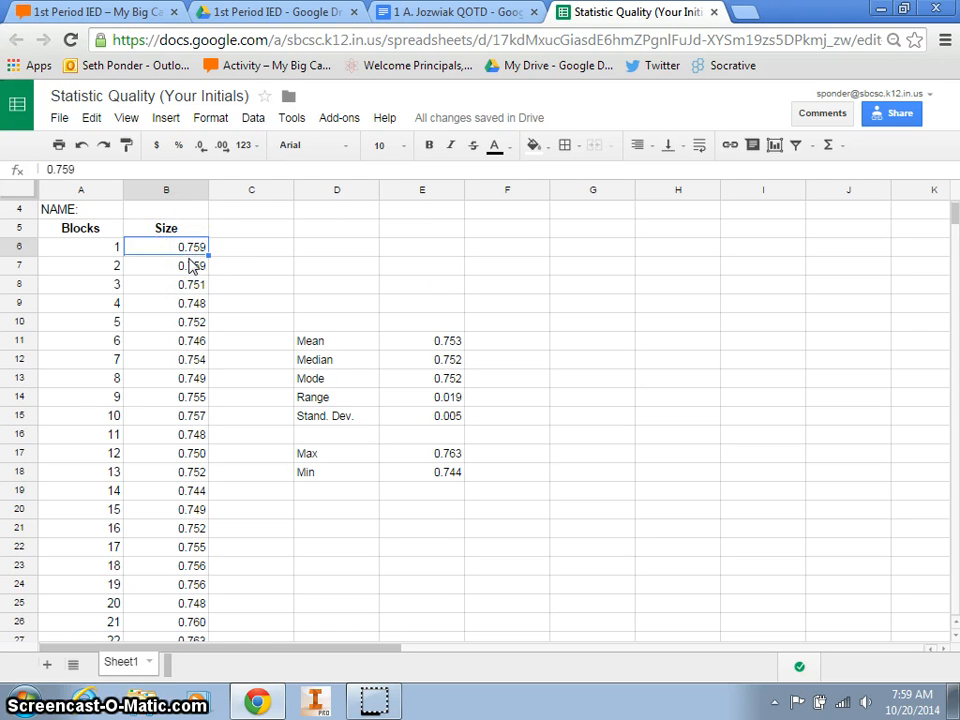
scroll("down", 3)
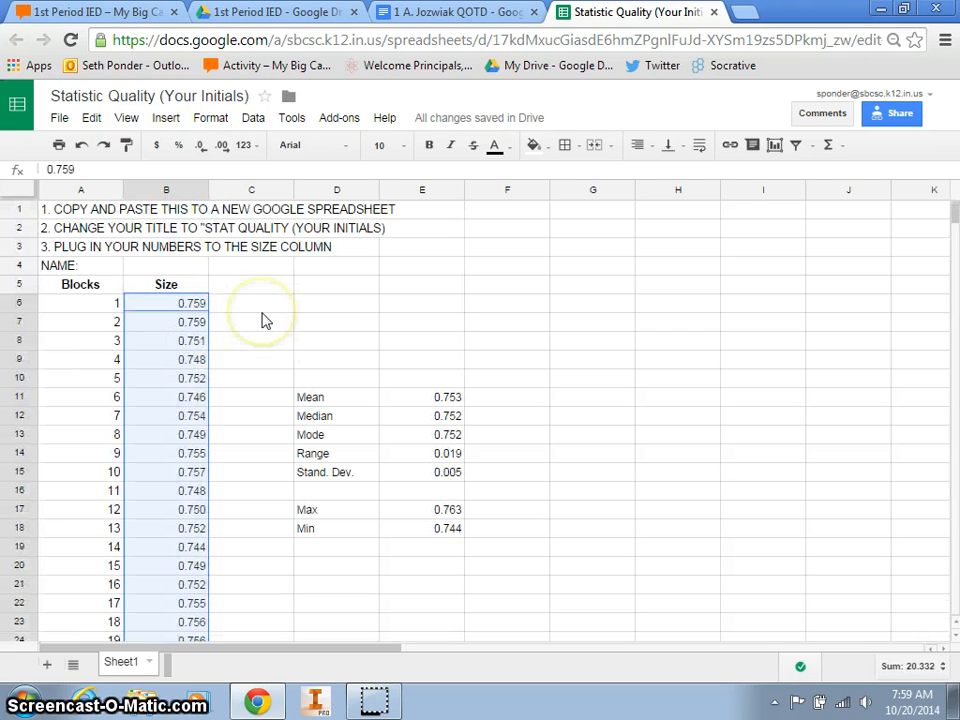
mouse_move(776, 144)
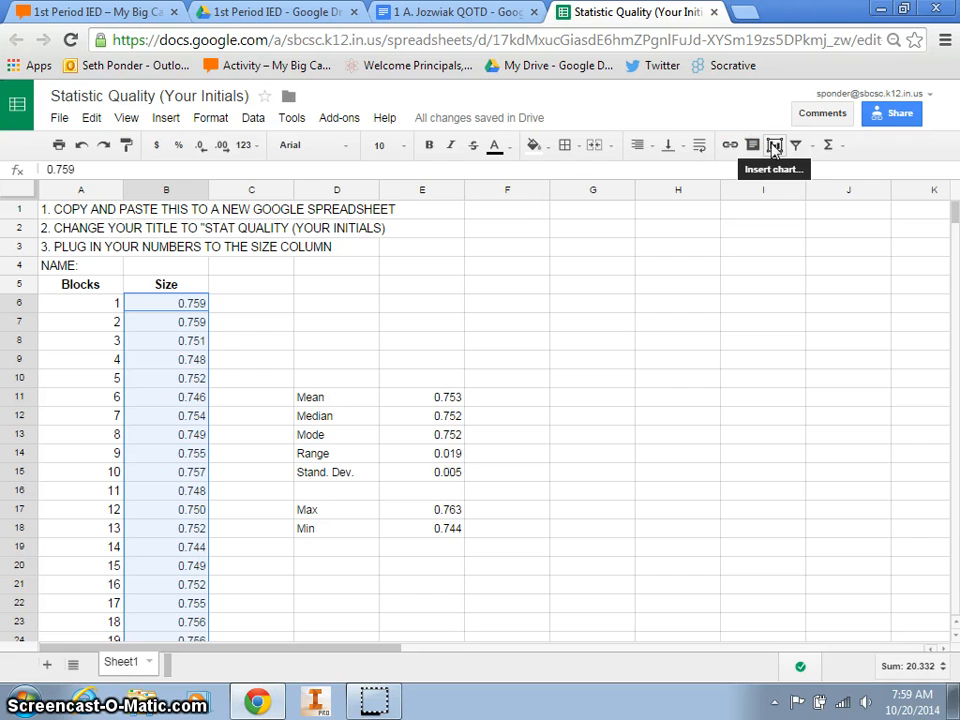
Insert a Histogram chart of the selected size values onto the sheet.
left_click(164, 116)
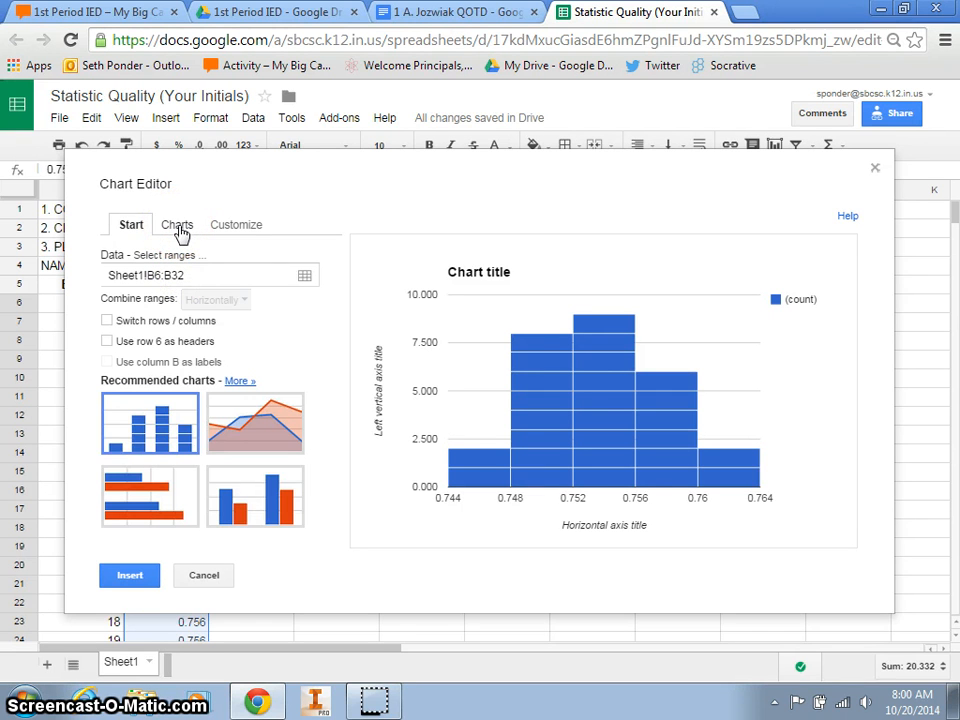
left_click(176, 224)
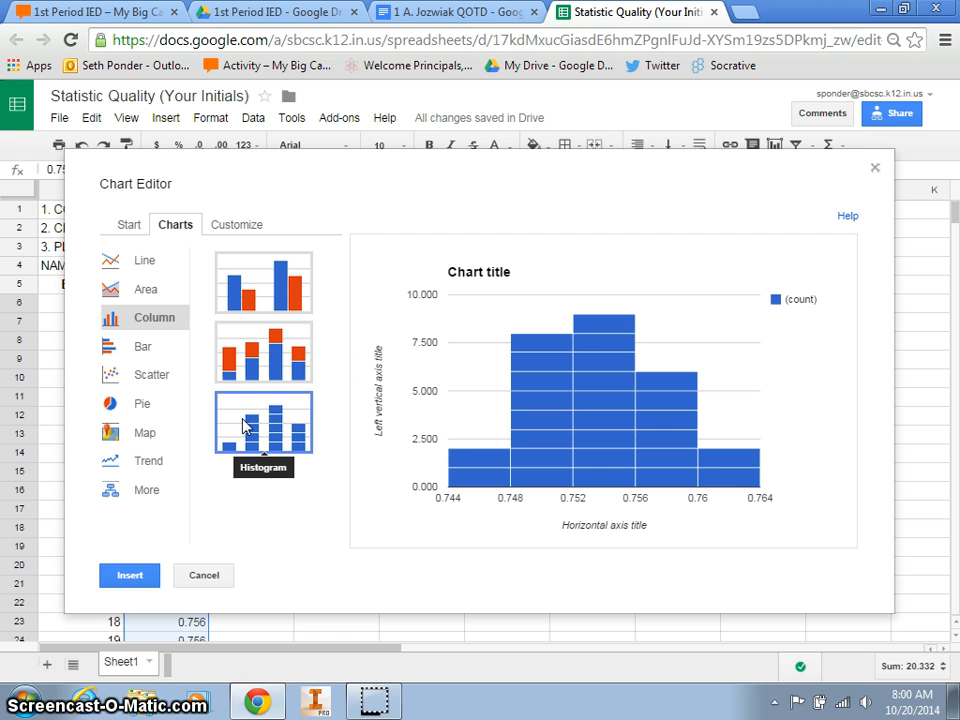
left_click(130, 224)
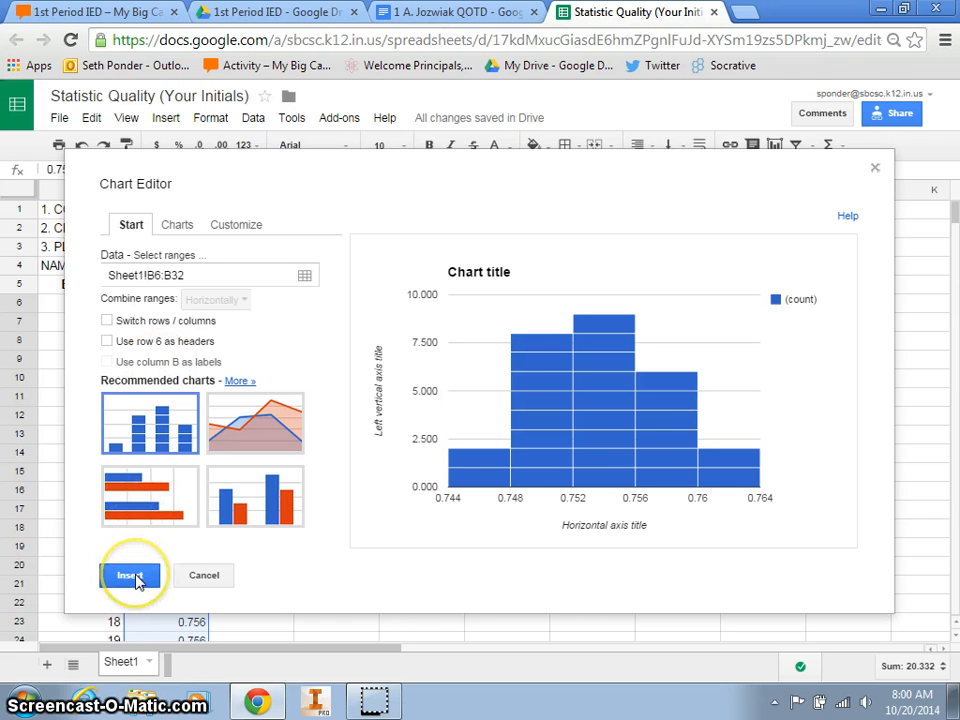
mouse_move(512, 444)
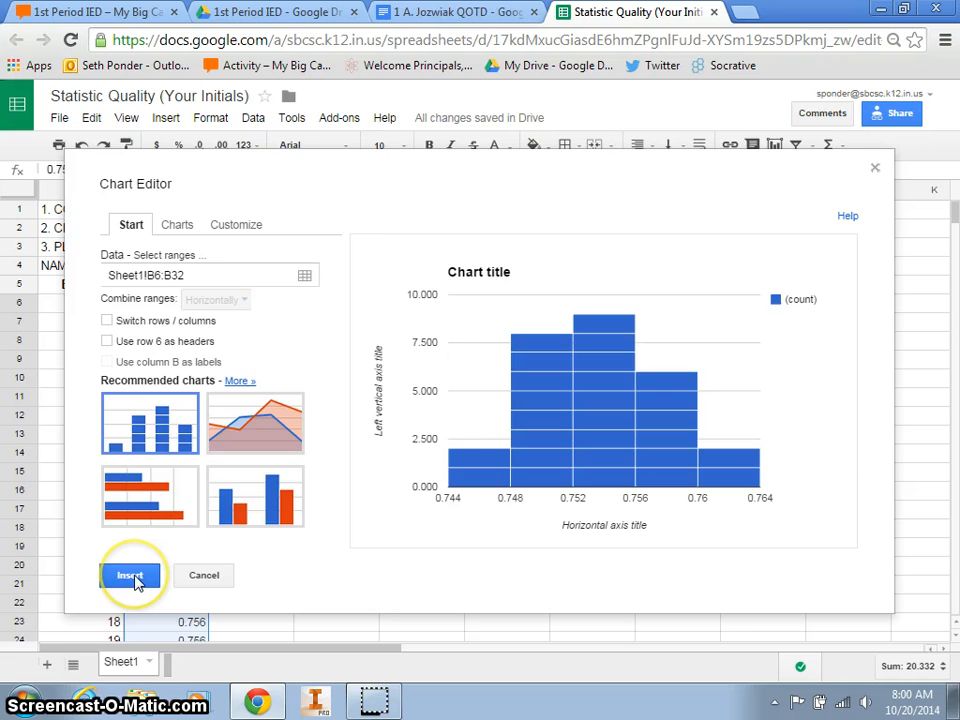
left_click(130, 576)
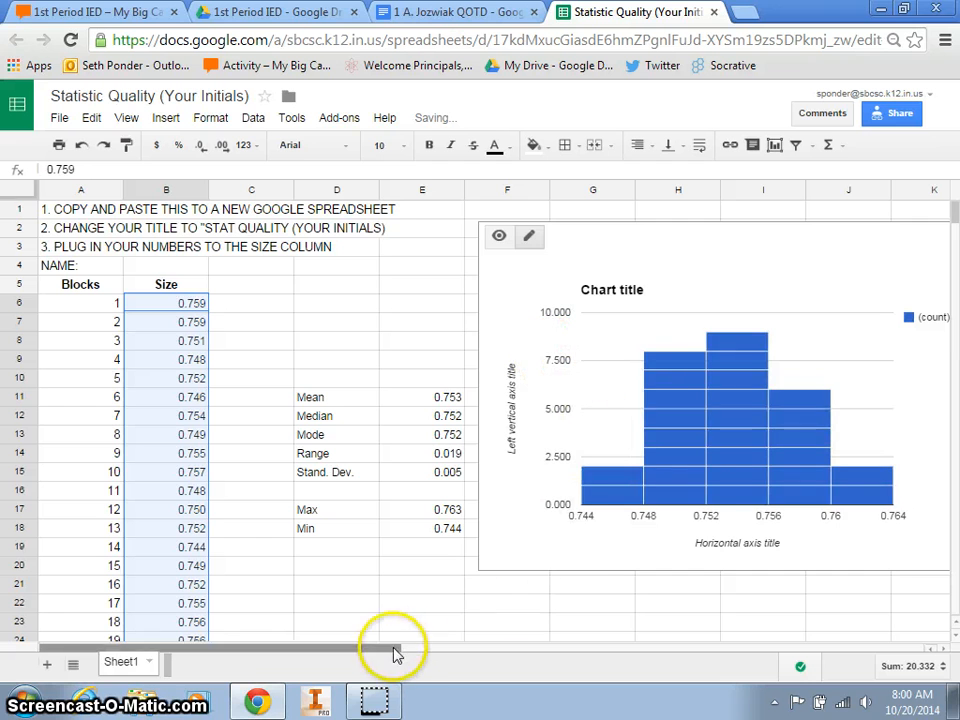
Retitle the histogram 'Frequency of Cube Sizes'.
scroll("right", 3)
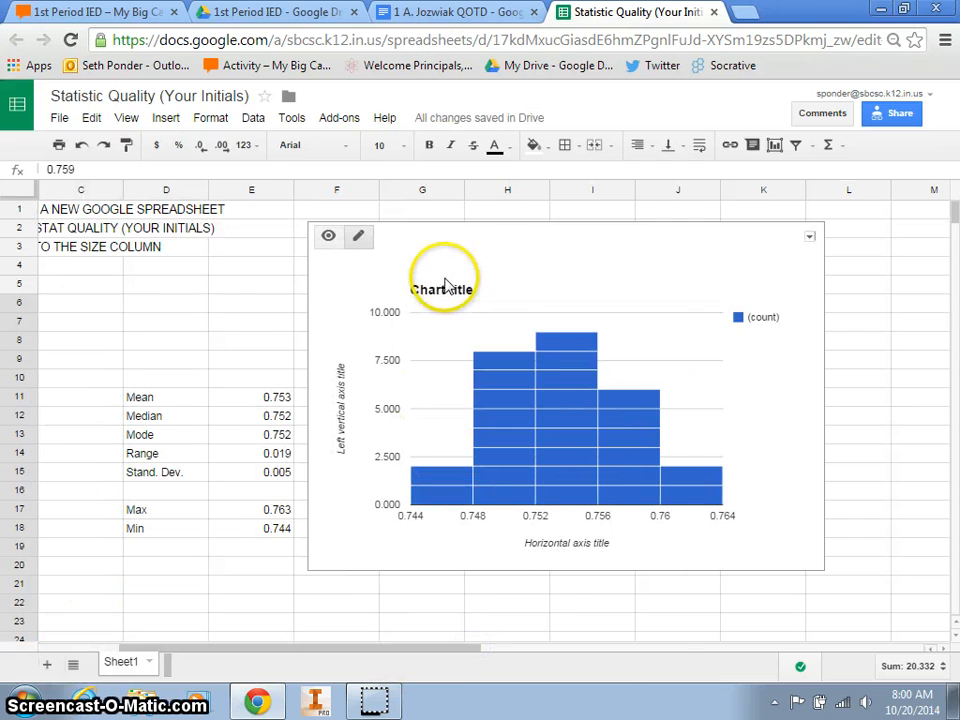
left_click(444, 288)
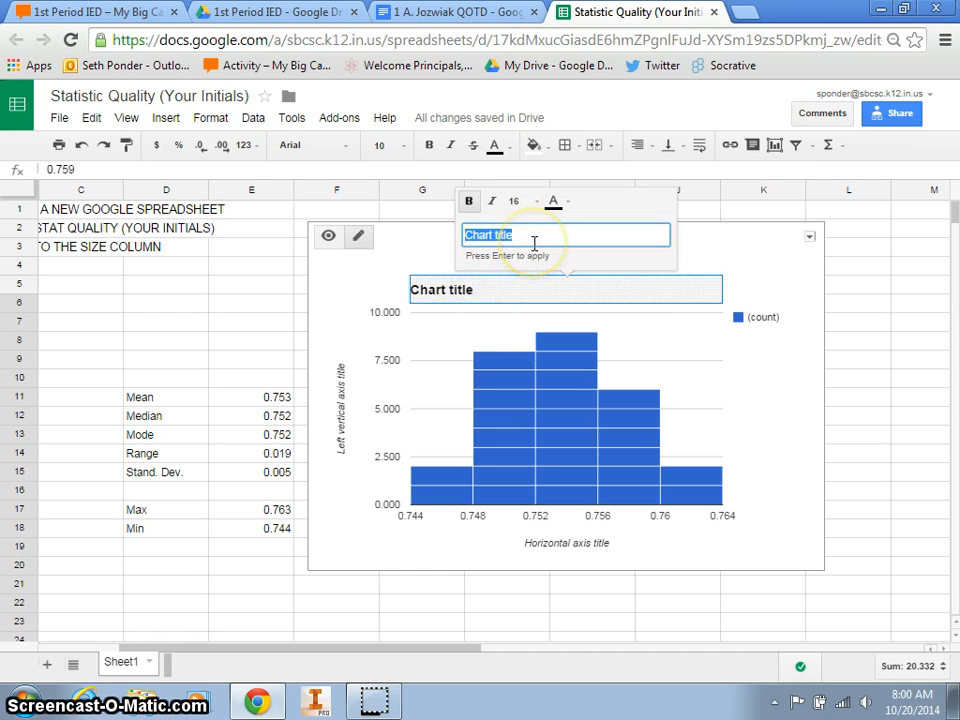
type("Frequency of Cube Sizes")
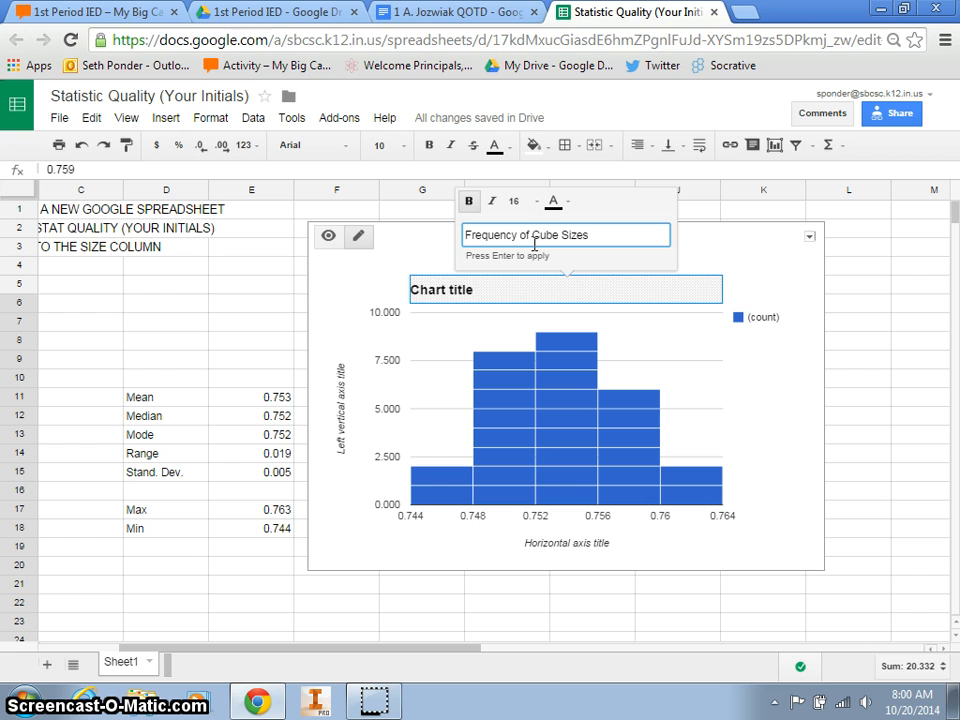
key("enter")
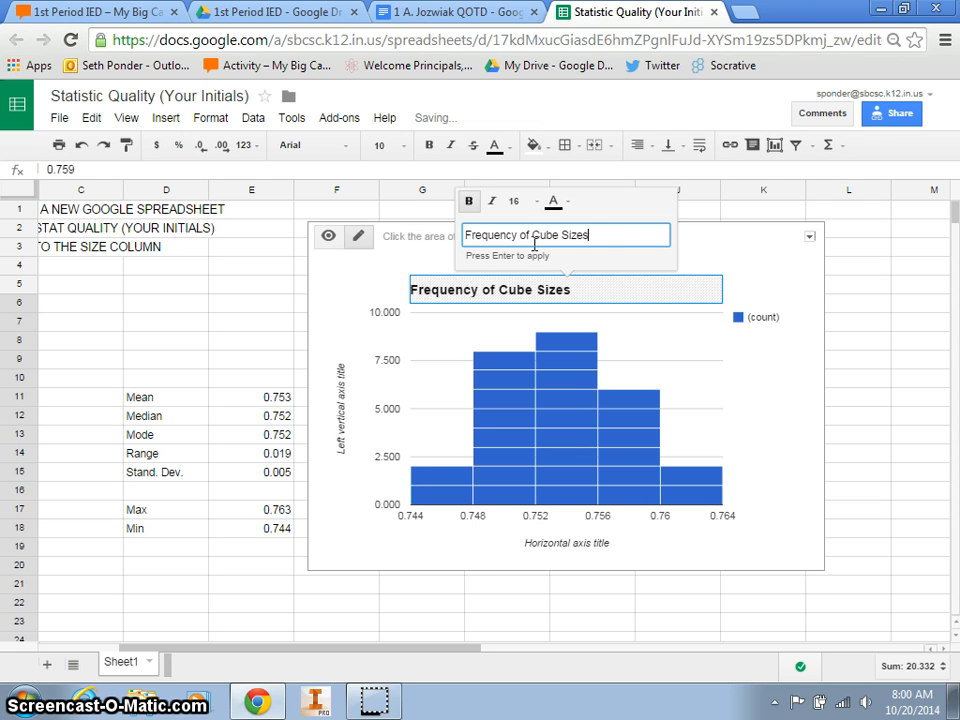
mouse_move(576, 258)
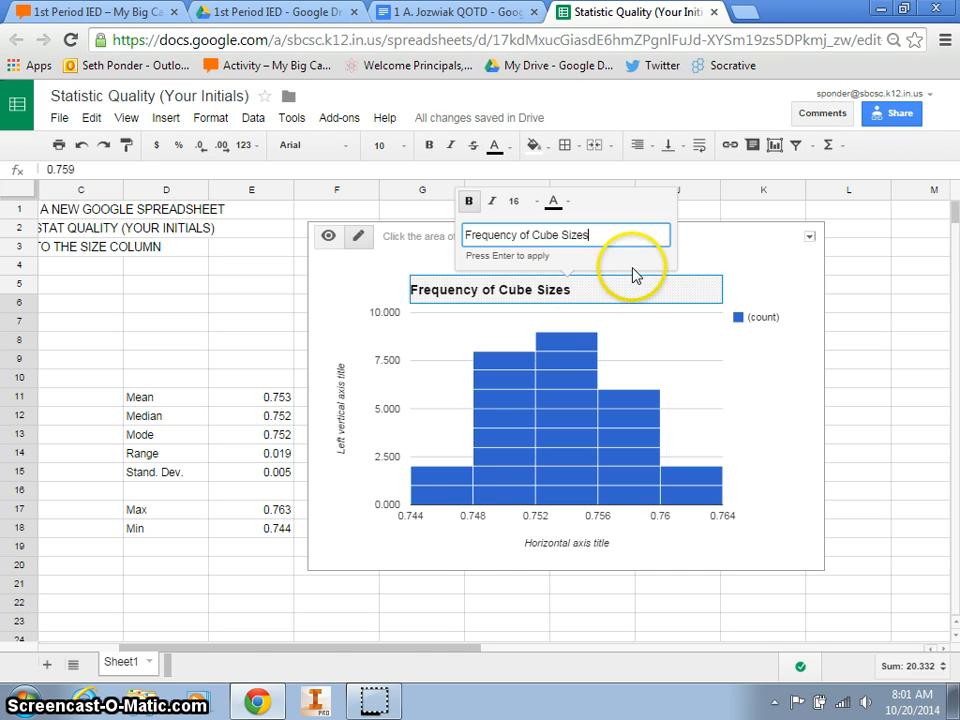
mouse_move(724, 364)
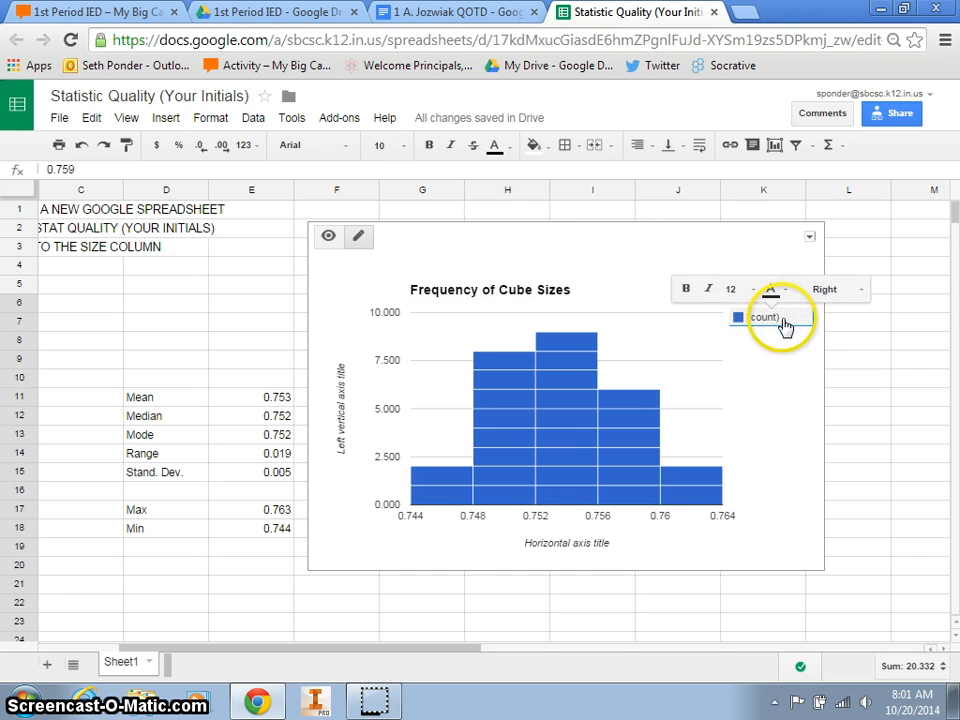
Label the axes 'Sizes of the cube in inches' and 'number of cubes'.
right_click(782, 324)
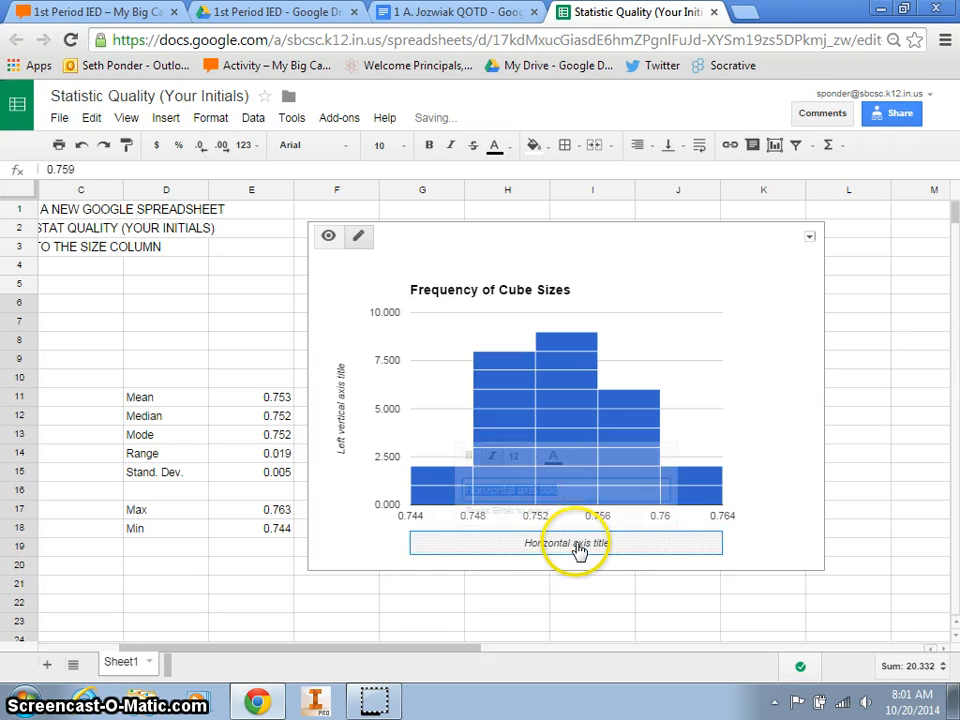
left_click(568, 544)
type("Sizes o")
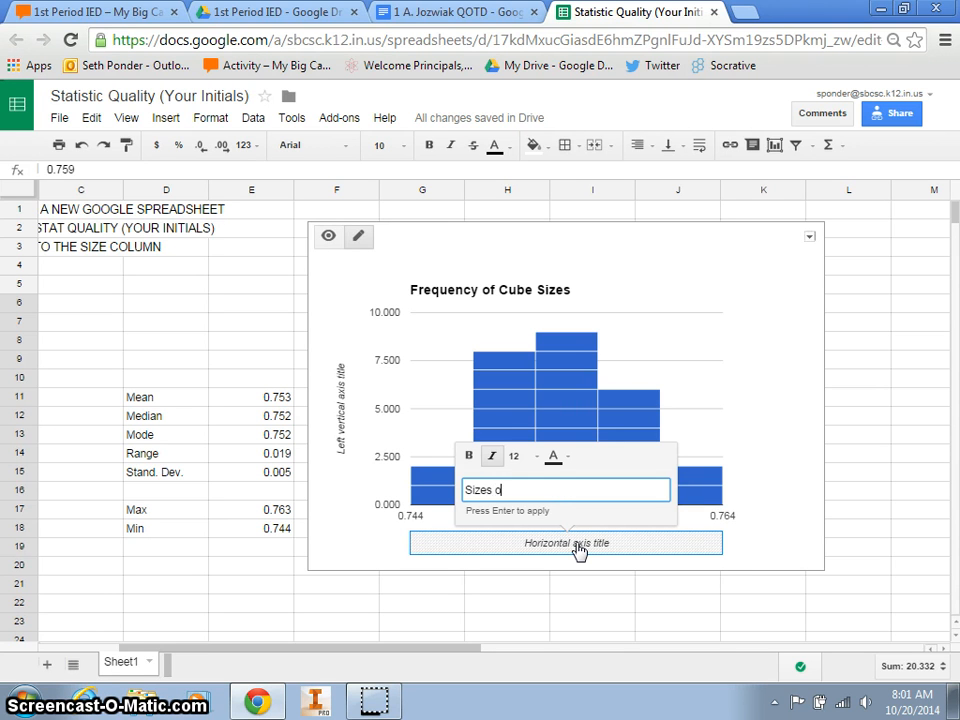
type("f the cube in")
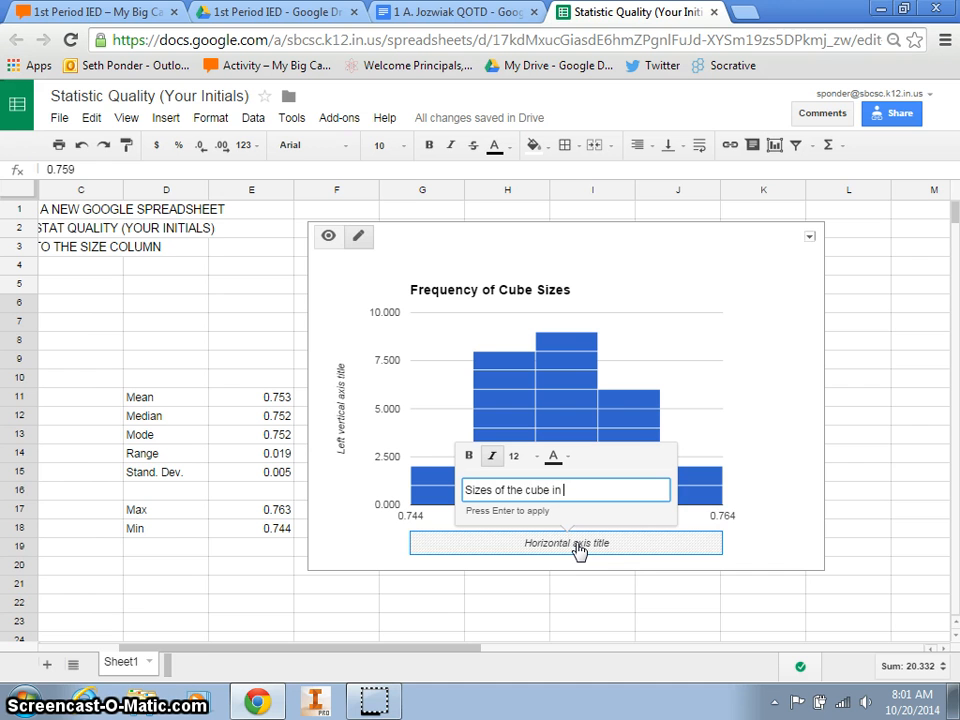
type("inches")
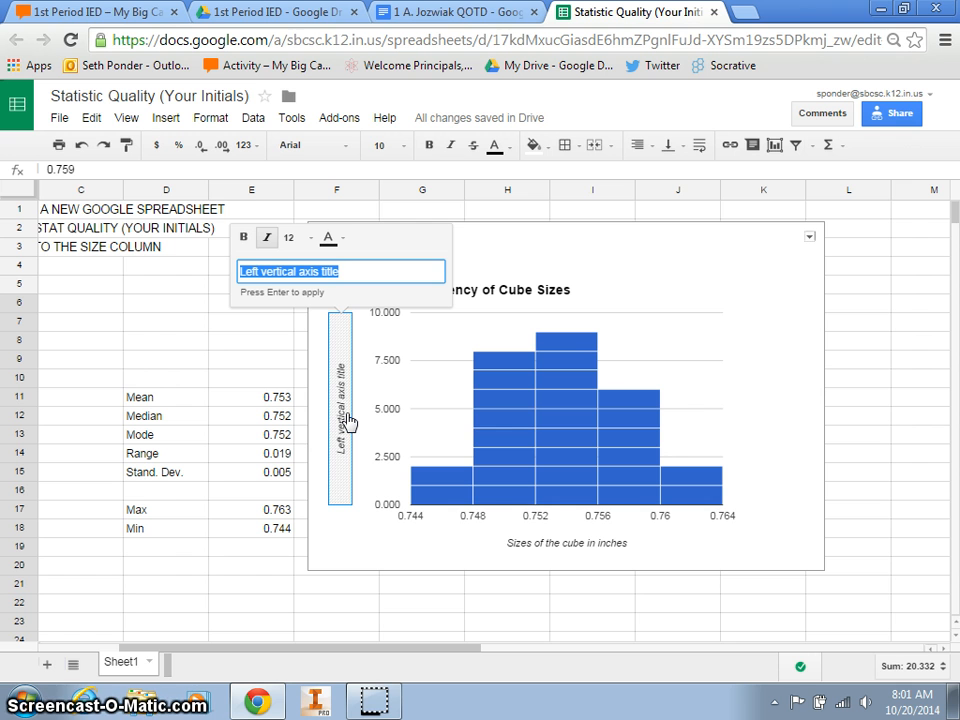
type("number of cu")
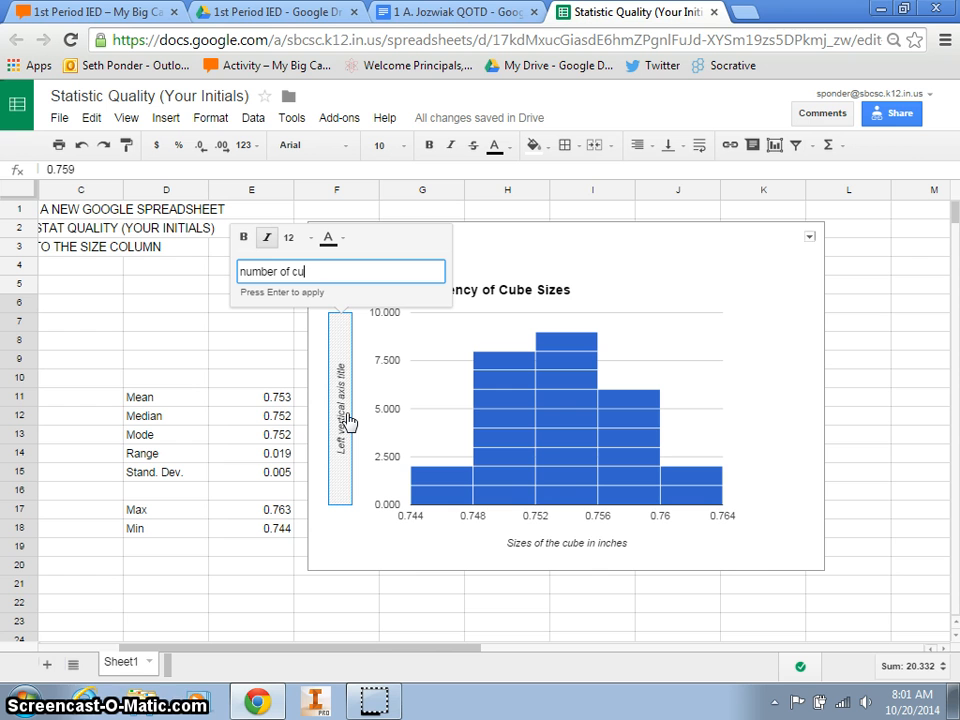
type("bes")
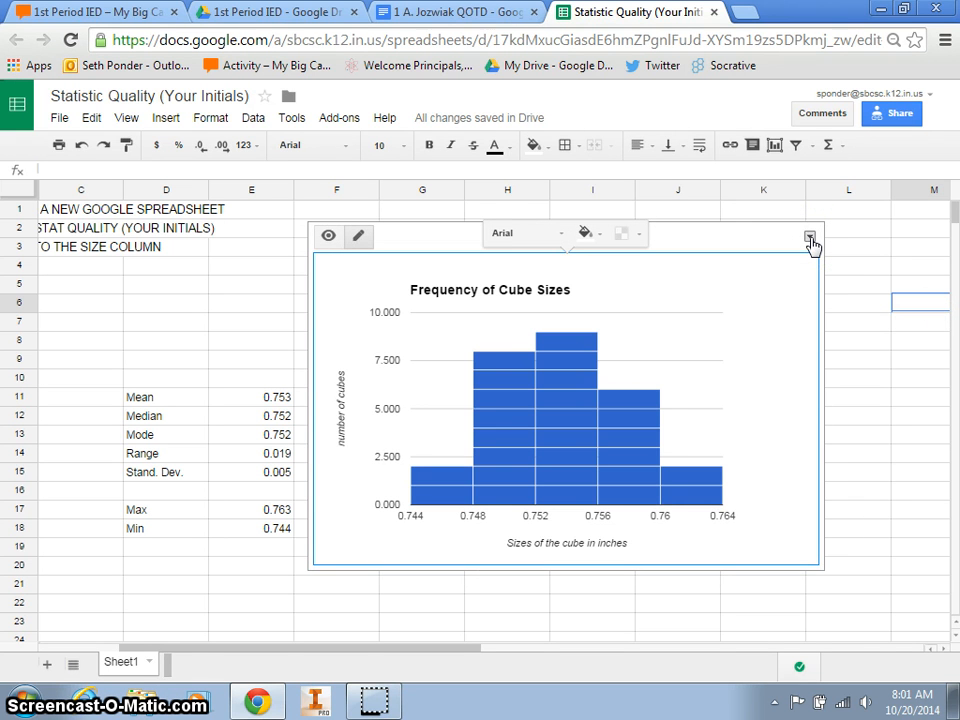
Copy the histogram and switch to the question-of-the-day Google Docs document.
left_click(810, 234)
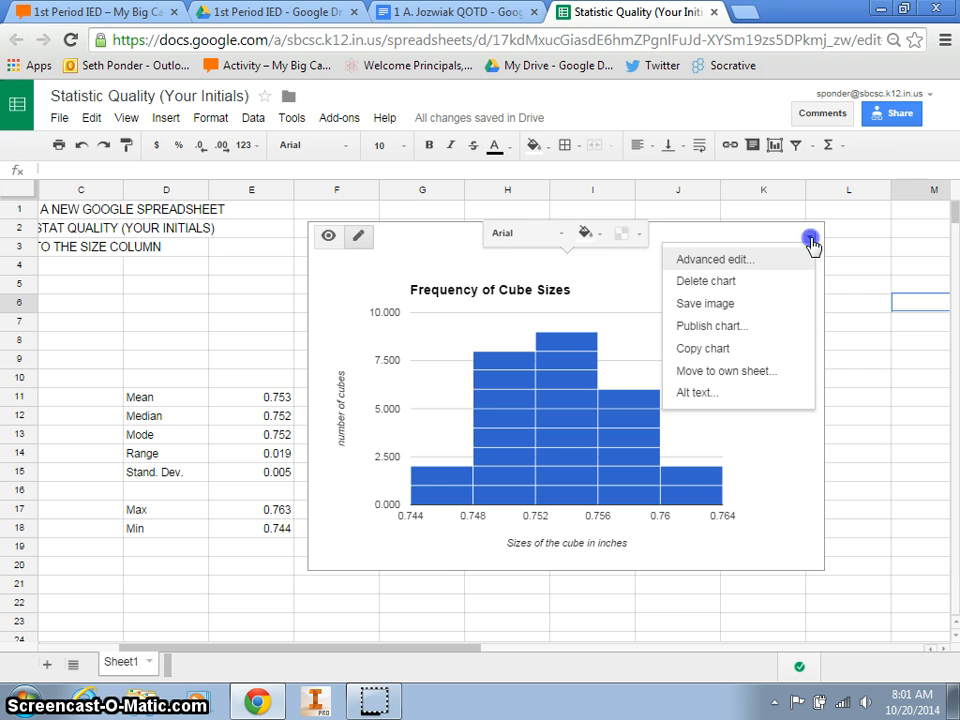
mouse_move(706, 356)
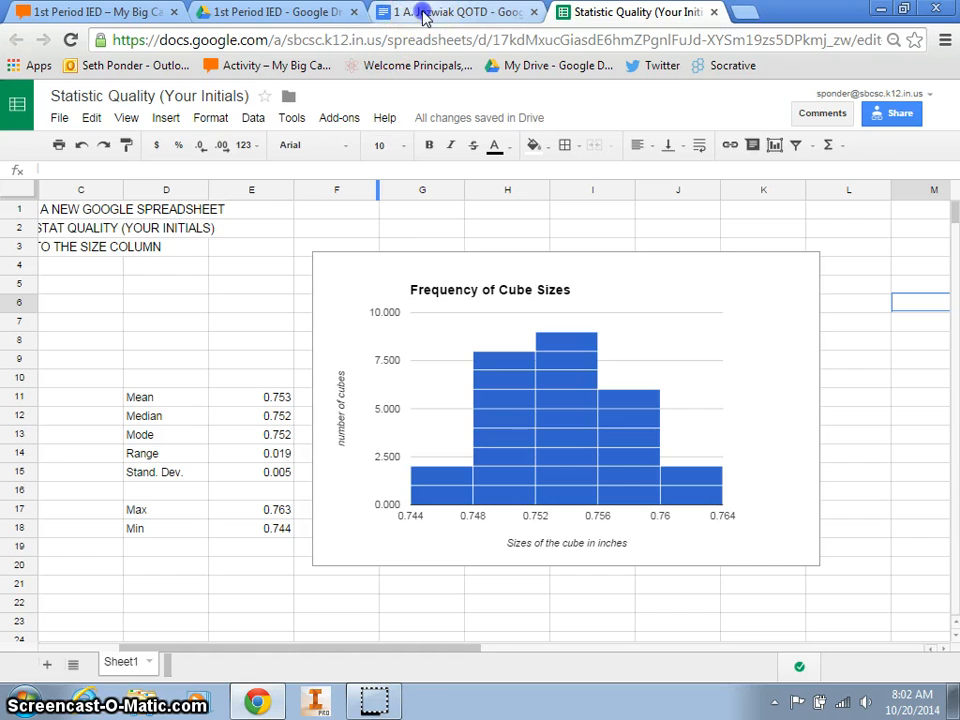
left_click(456, 12)
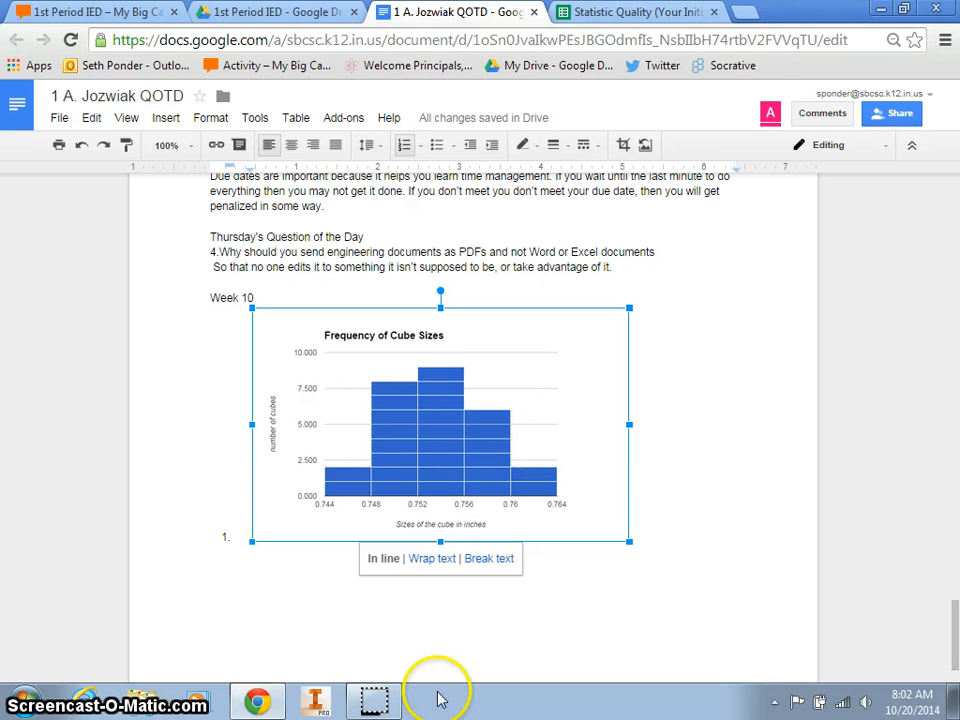
mouse_move(374, 700)
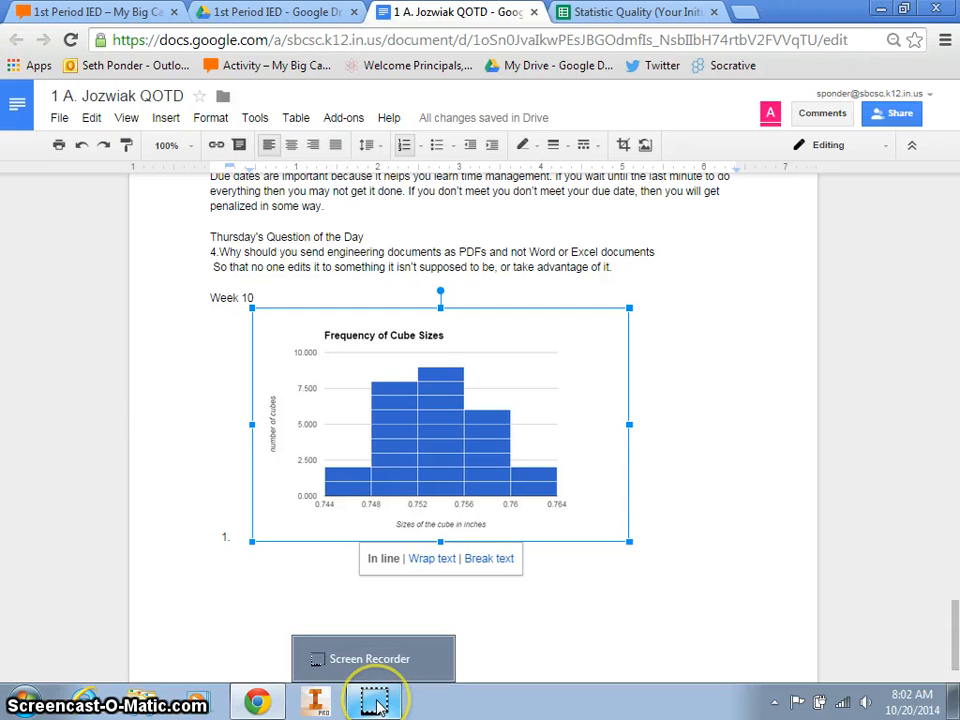